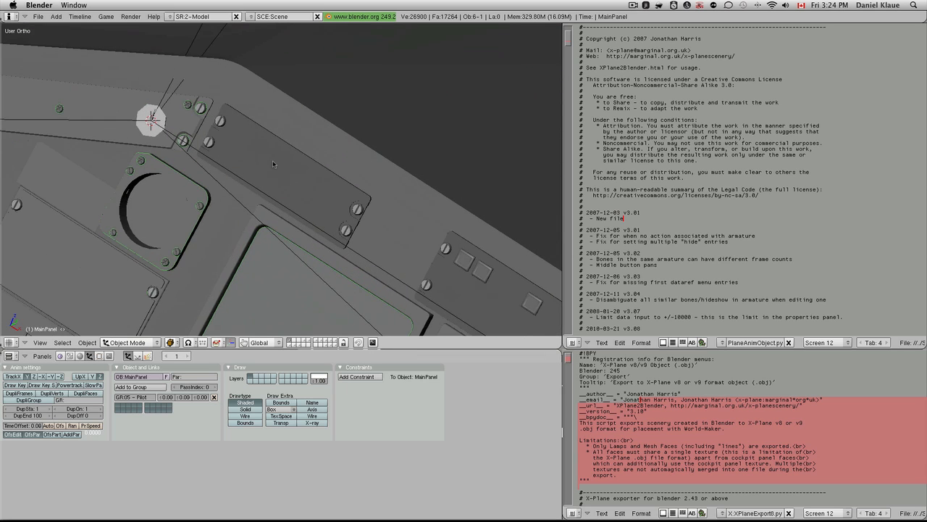
Step: Separate the selected panel faces from the hull into a new object, MainPanel.040
{"action": "key", "text": "Tab"}
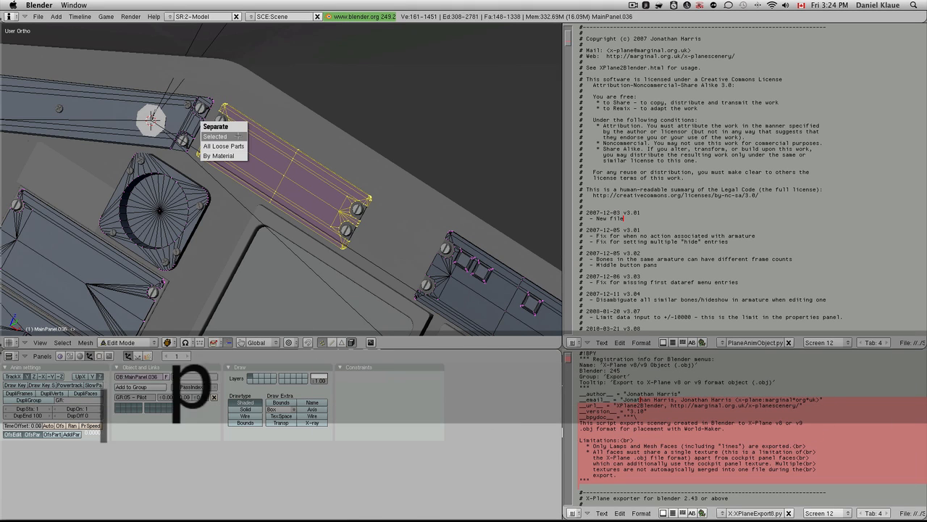
{"action": "left_click", "coordinate": [214, 136]}
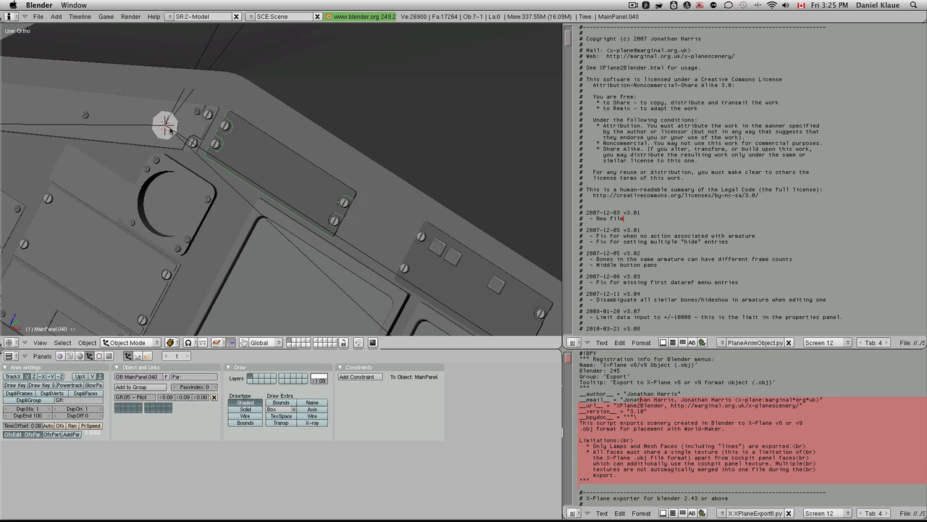
{"action": "mouse_move", "coordinate": [307, 180]}
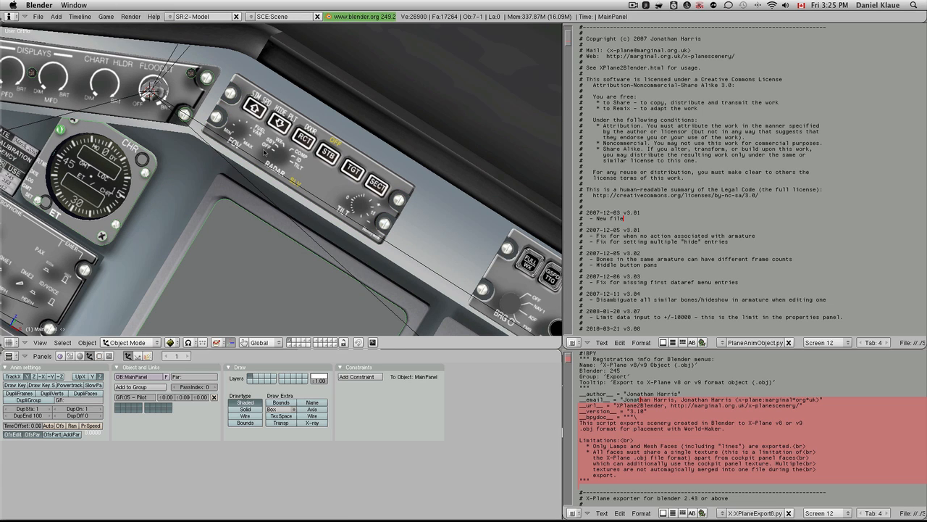
Step: Bring up the X-Plane .obj specification page in Chrome and skim it
{"action": "key", "text": "cmd+tab"}
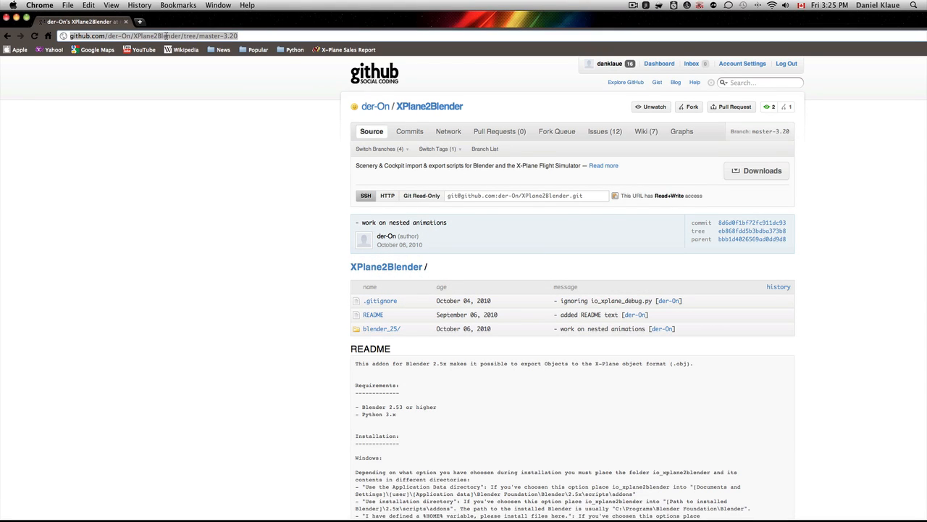
{"action": "type", "text": ".obj"}
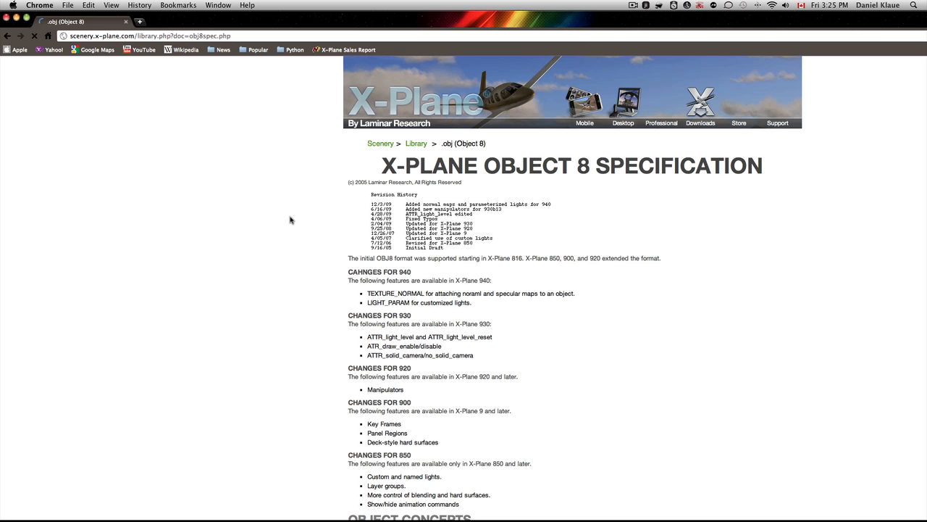
{"action": "scroll", "scroll_direction": "down", "scroll_amount": 3}
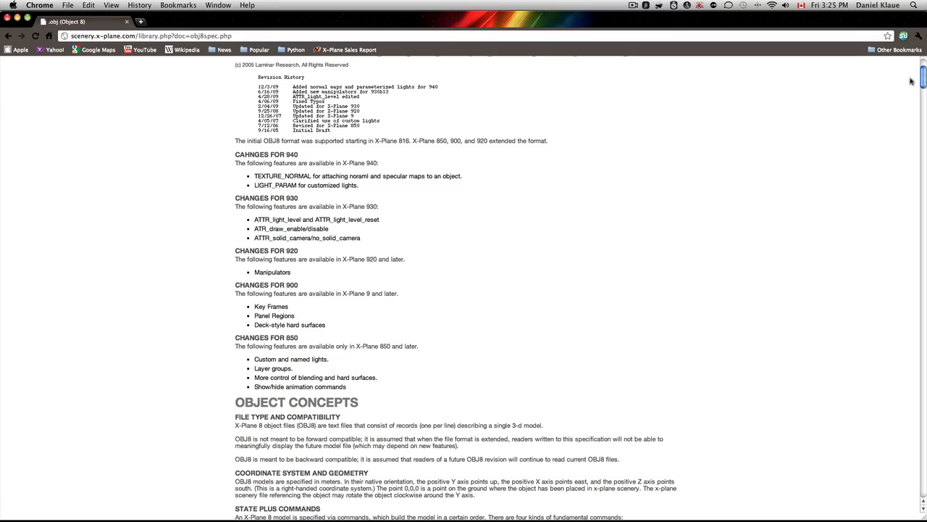
{"action": "scroll", "scroll_direction": "down", "scroll_amount": 3}
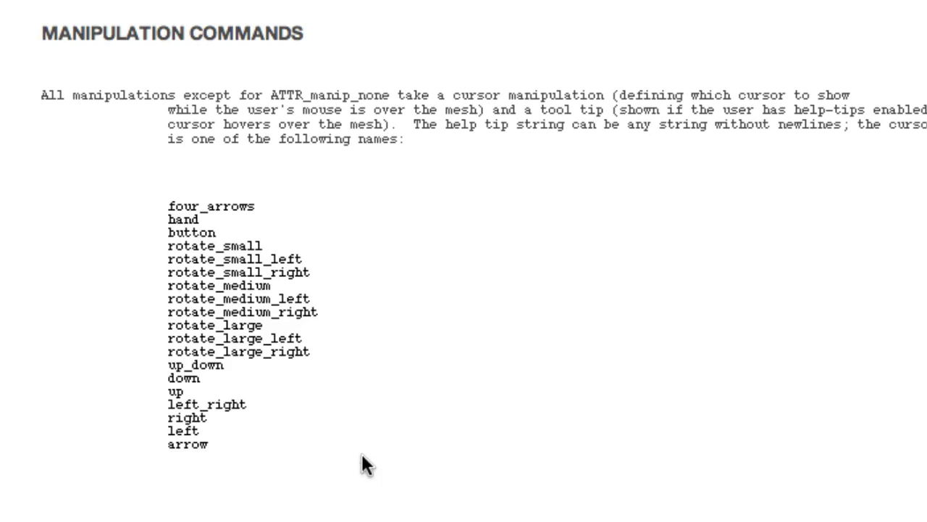
{"action": "key", "text": "cmd+tab"}
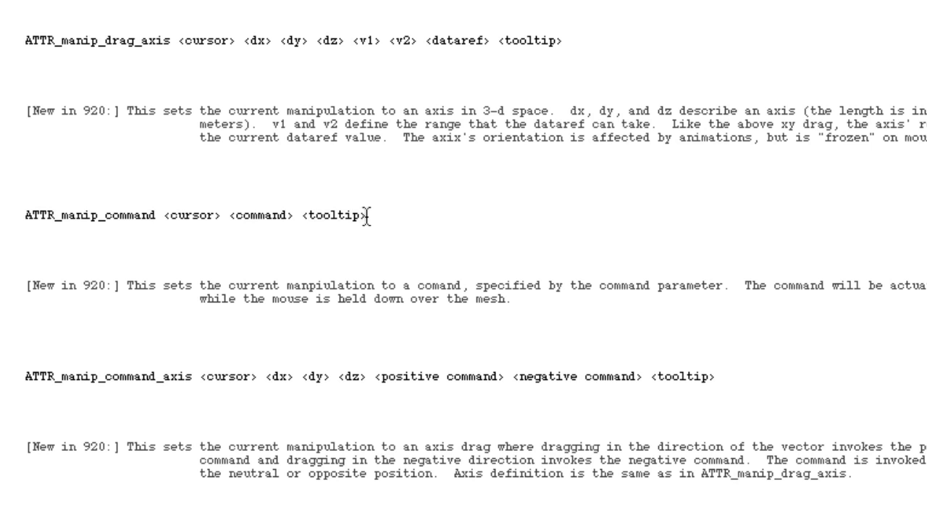
{"action": "mouse_move", "coordinate": [31, 230]}
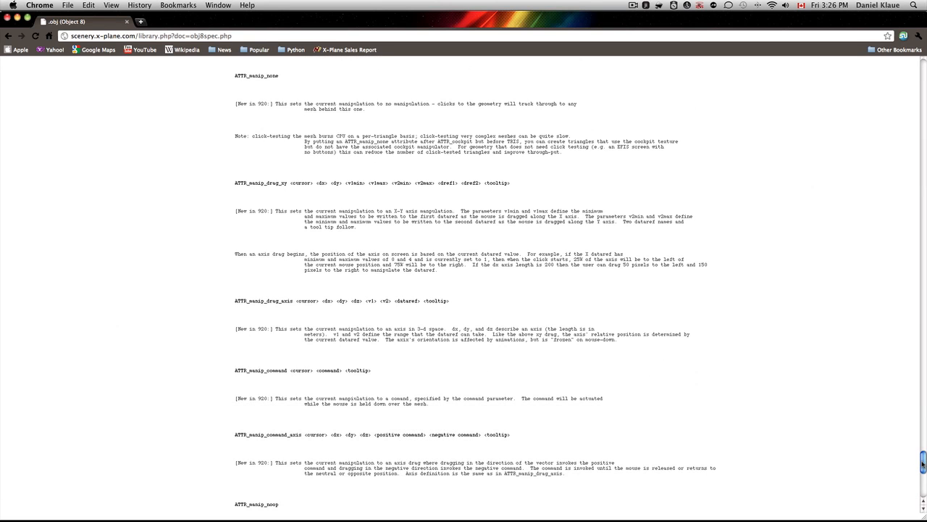
Step: Find the lighting section to read the ATTR_light_level <v1> <v2> <dataref> entry, then return to Blender
{"action": "key", "text": "cmd+f"}
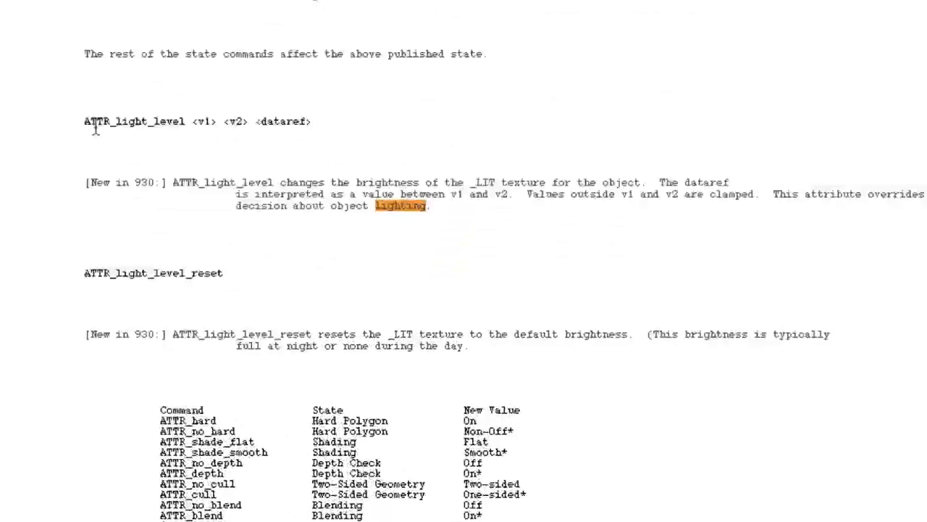
{"action": "scroll", "scroll_direction": "down", "scroll_amount": 3}
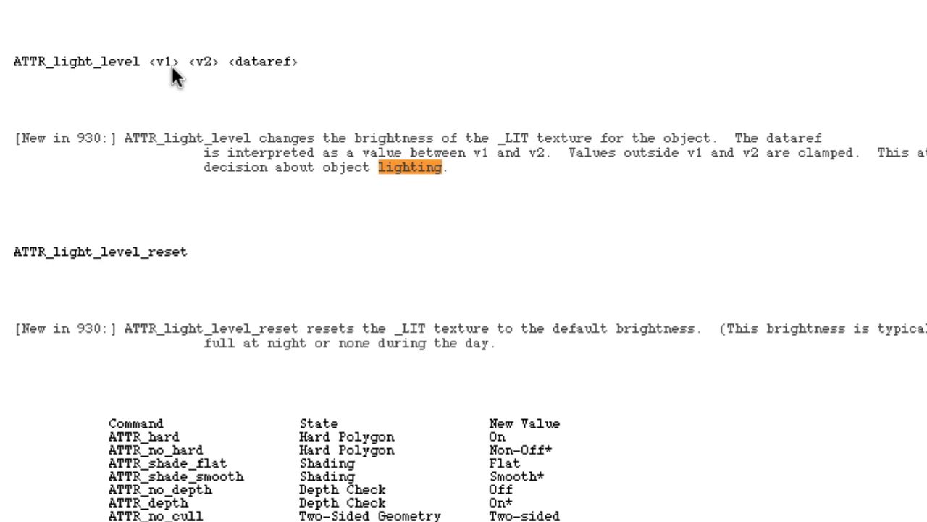
{"action": "mouse_move", "coordinate": [229, 70]}
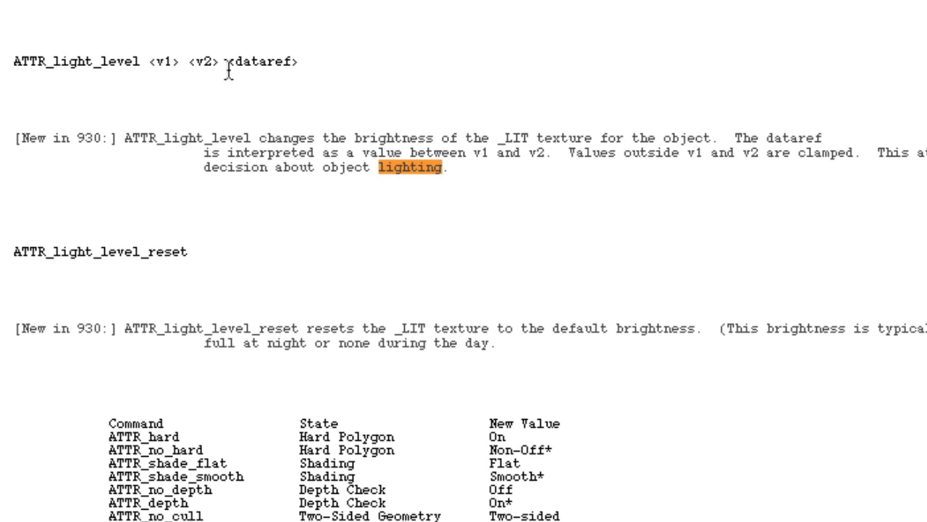
{"action": "mouse_move", "coordinate": [11, 129]}
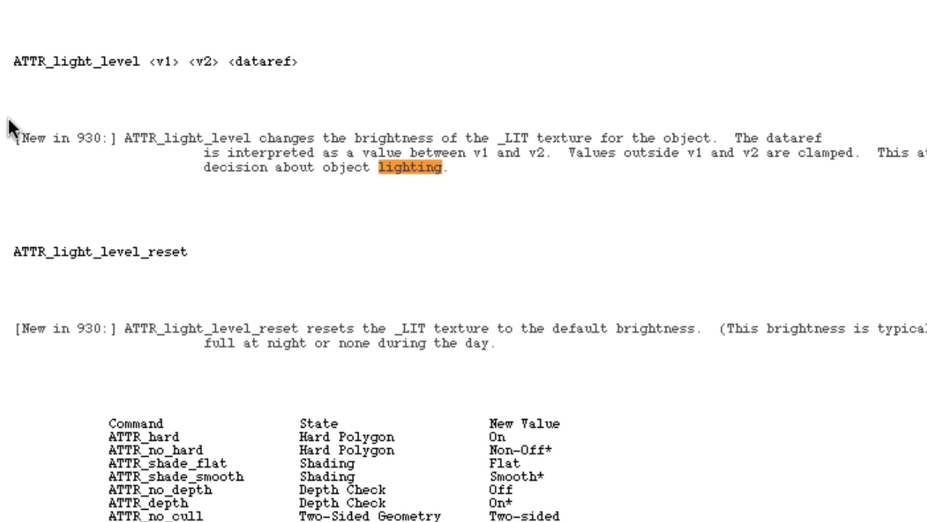
{"action": "mouse_move", "coordinate": [90, 137]}
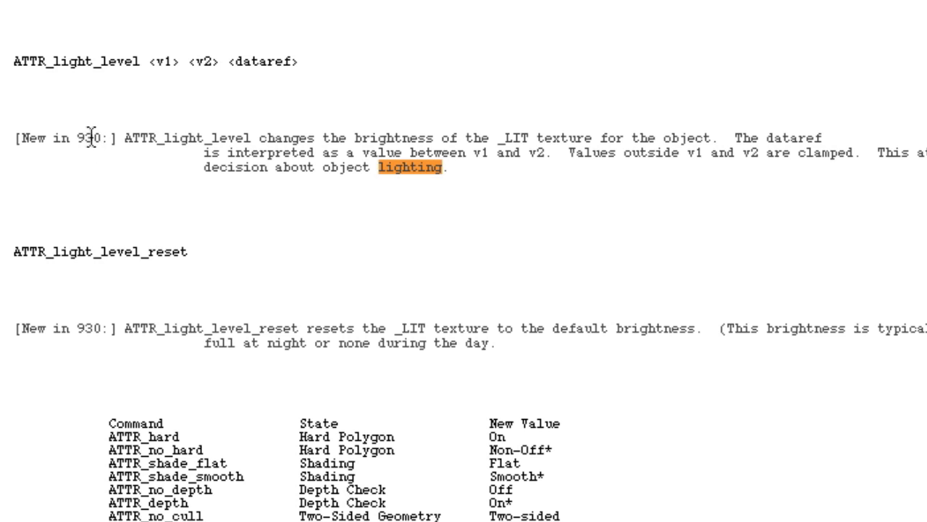
{"action": "mouse_move", "coordinate": [566, 160]}
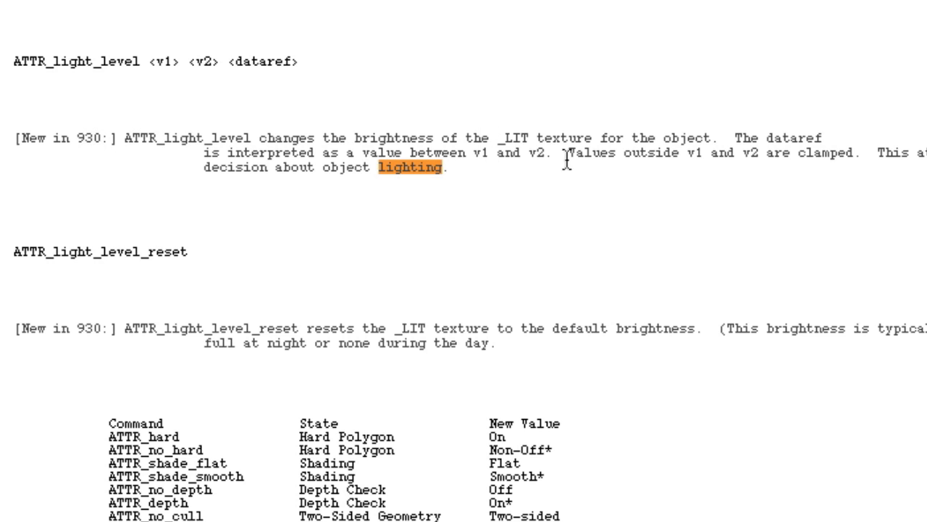
{"action": "mouse_move", "coordinate": [687, 146]}
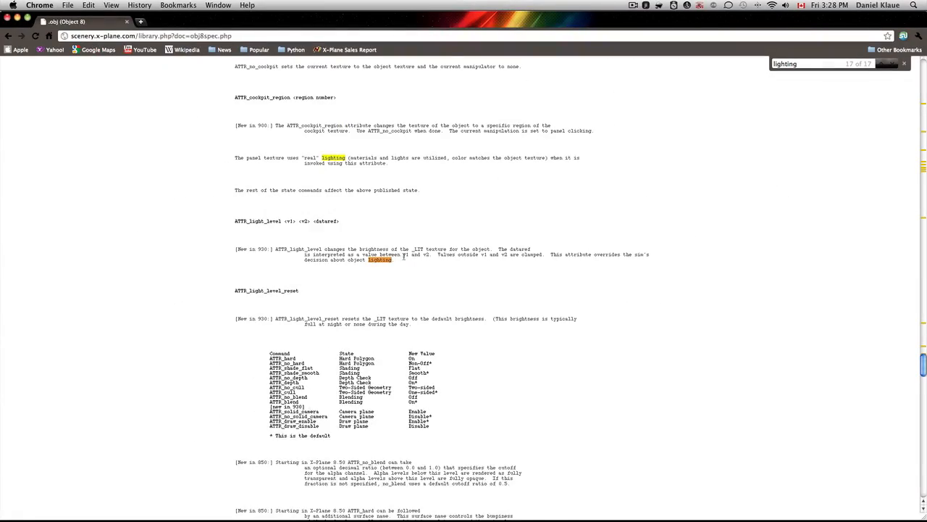
{"action": "key", "text": "cmd+tab"}
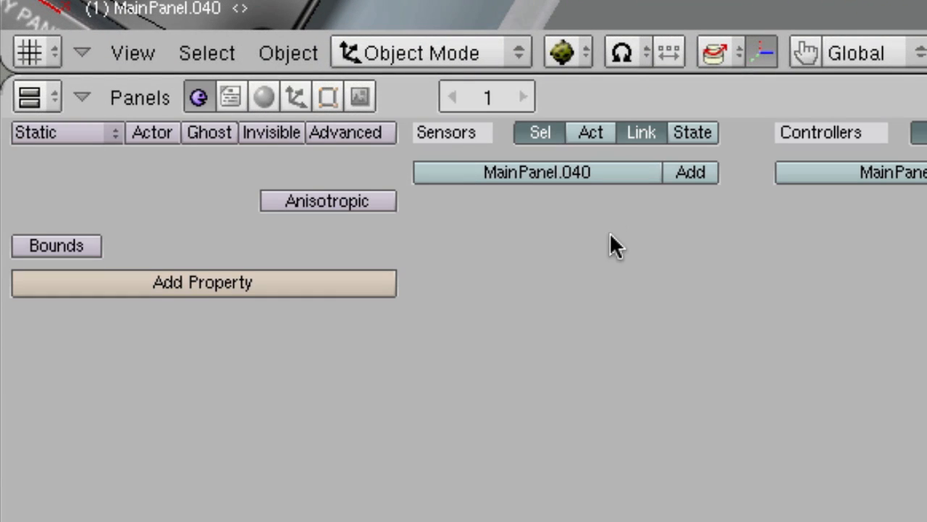
{"action": "mouse_move", "coordinate": [152, 311]}
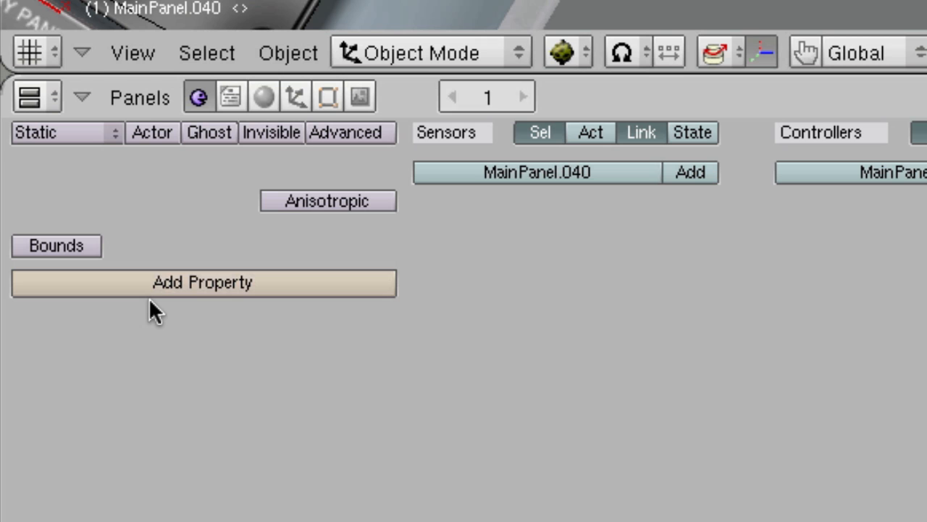
Step: Add a game property to MainPanel.040 named ATTR_light_level
{"action": "left_click", "coordinate": [203, 282]}
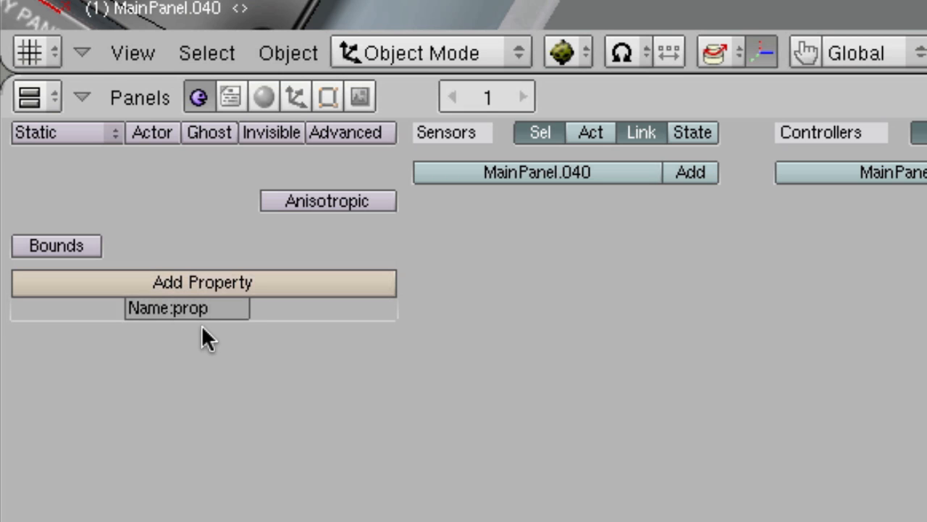
{"action": "double_click", "coordinate": [185, 307]}
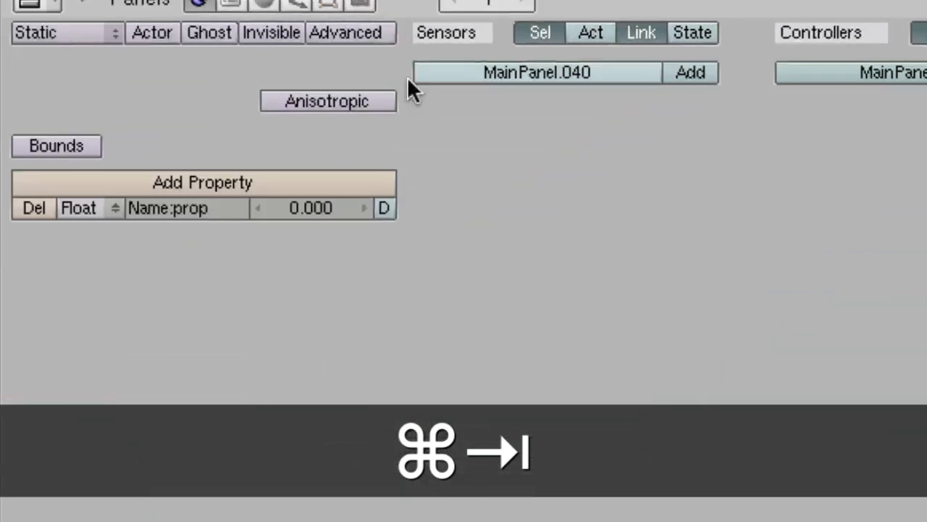
{"action": "type", "text": "TTR_light_level"}
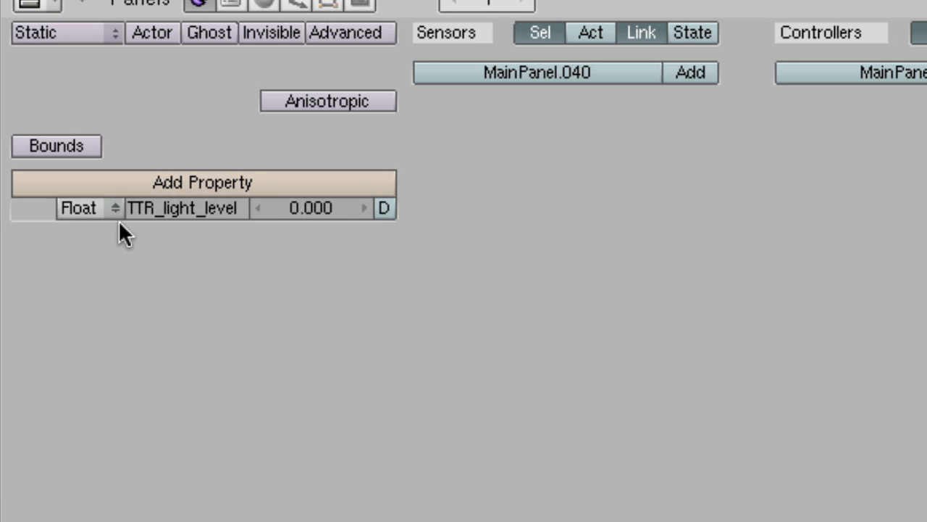
{"action": "mouse_move", "coordinate": [290, 229]}
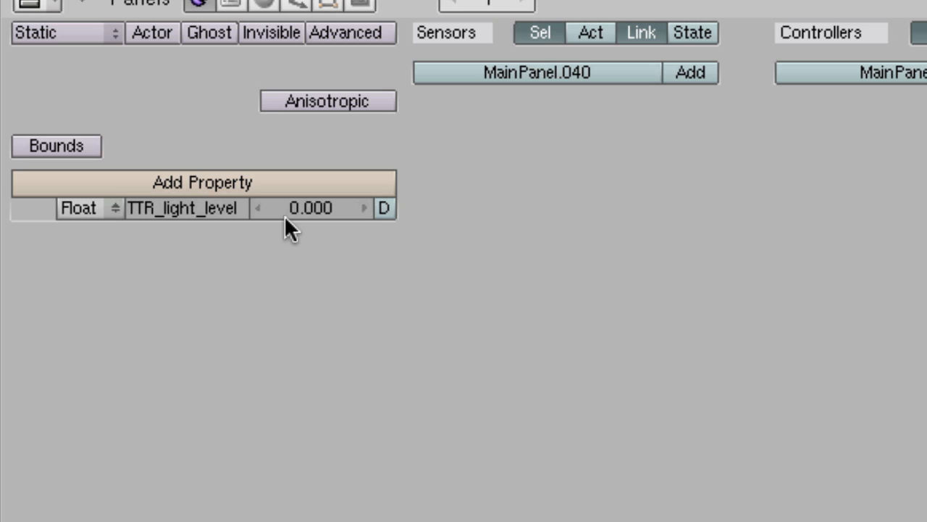
{"action": "mouse_move", "coordinate": [57, 218]}
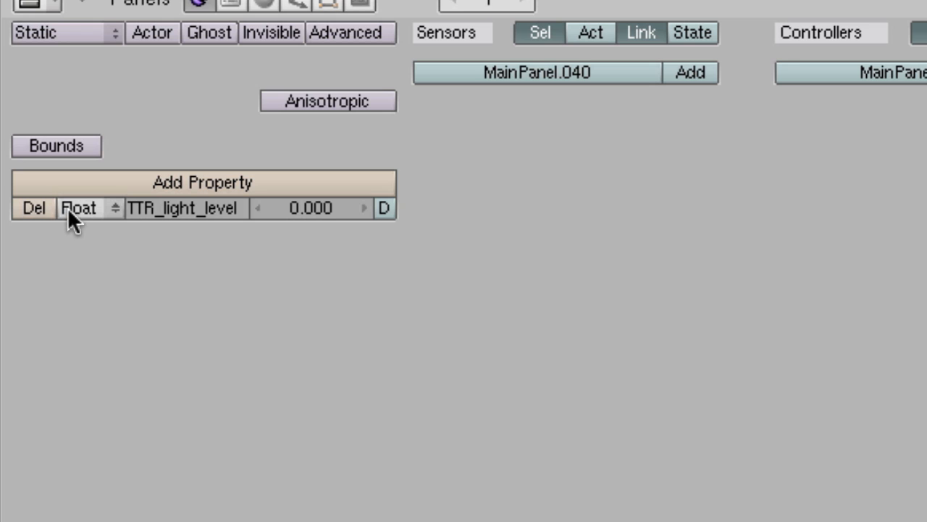
Step: Make ATTR_light_level a String property and begin editing its value
{"action": "left_click", "coordinate": [87, 208]}
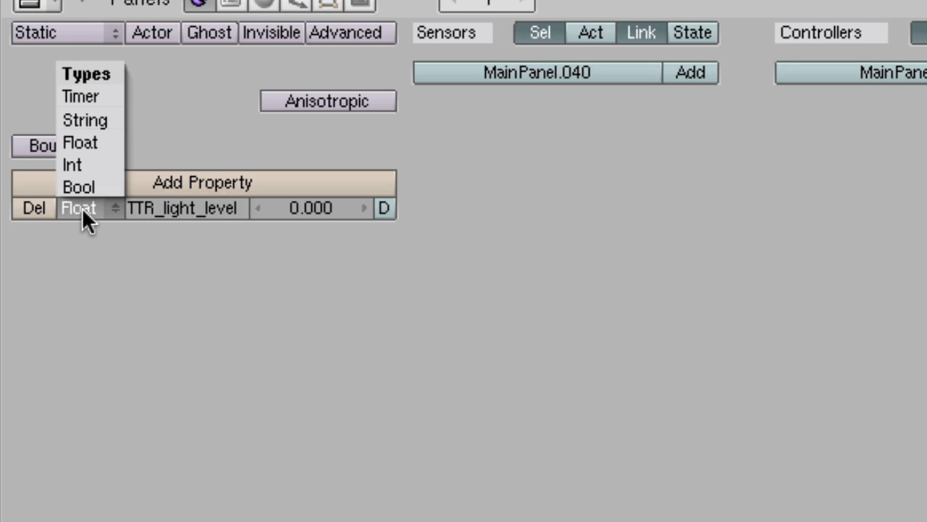
{"action": "left_click", "coordinate": [84, 118]}
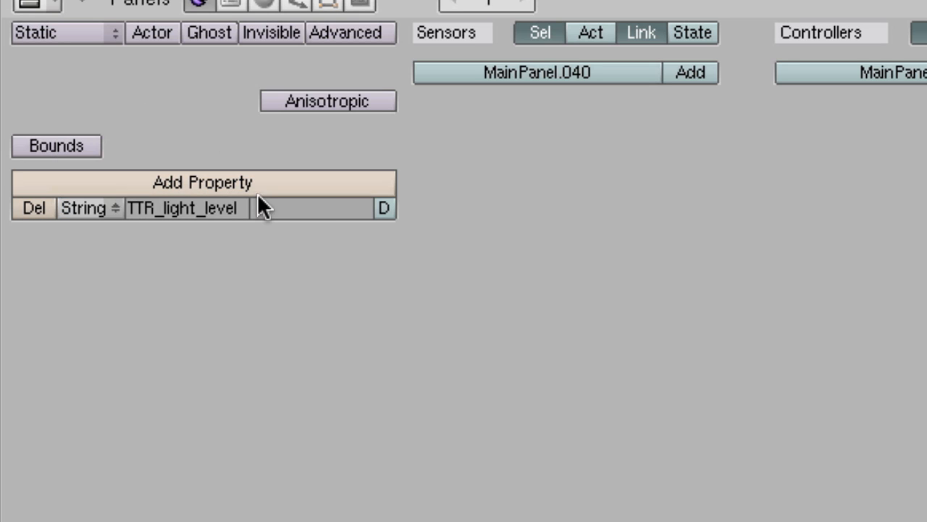
{"action": "left_click", "coordinate": [89, 209]}
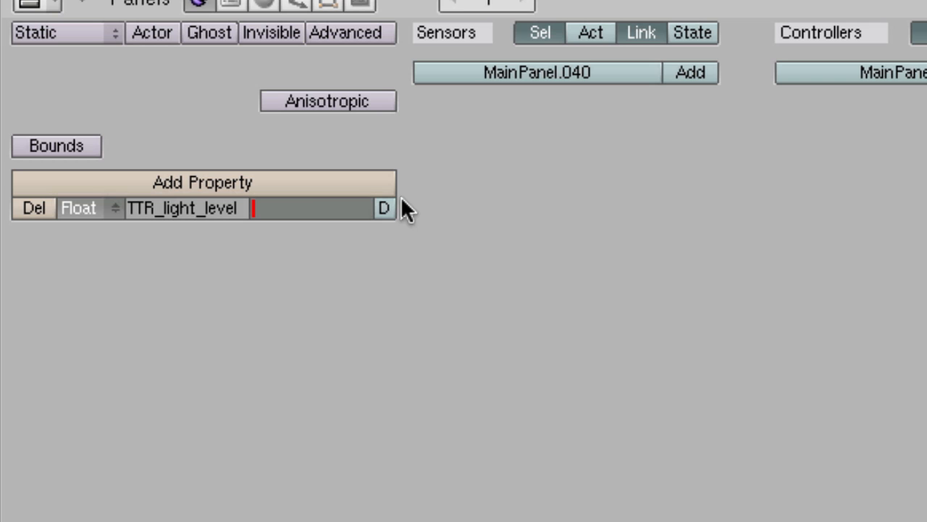
{"action": "mouse_move", "coordinate": [290, 220]}
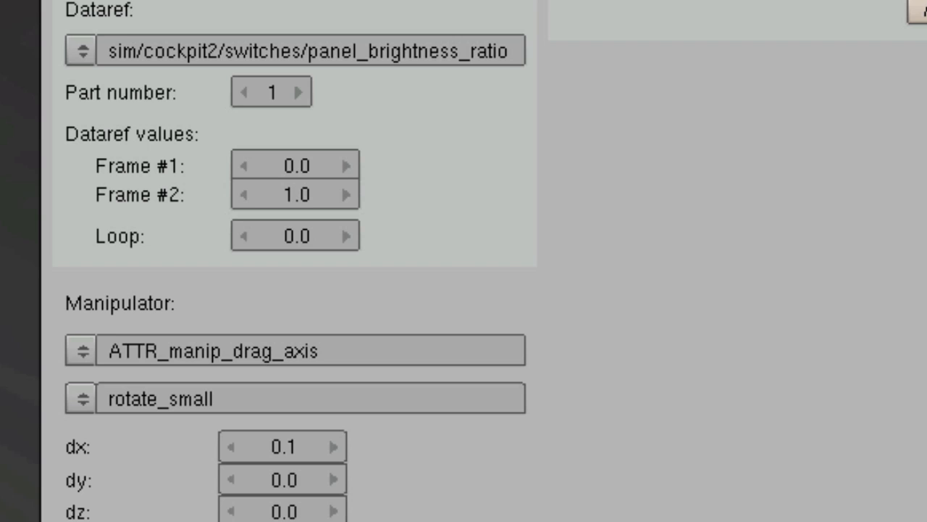
{"action": "mouse_move", "coordinate": [8, 403]}
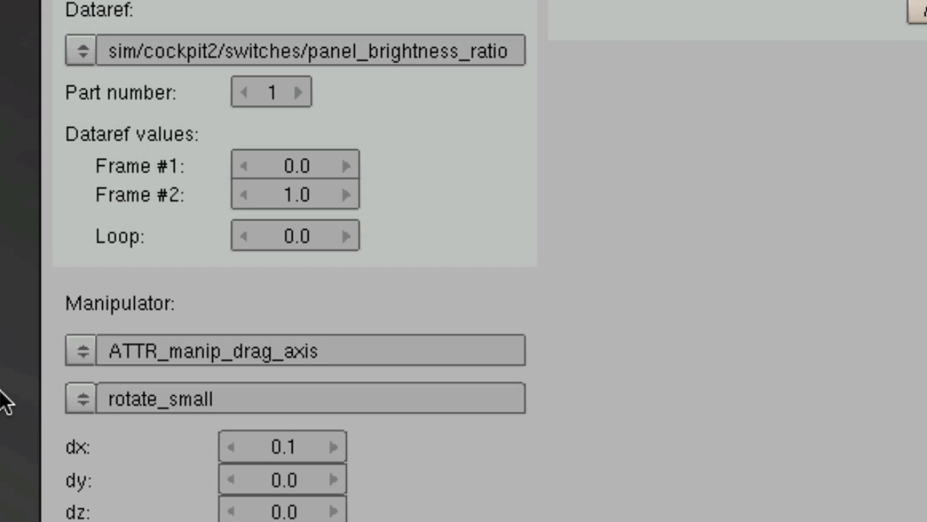
{"action": "mouse_move", "coordinate": [365, 58]}
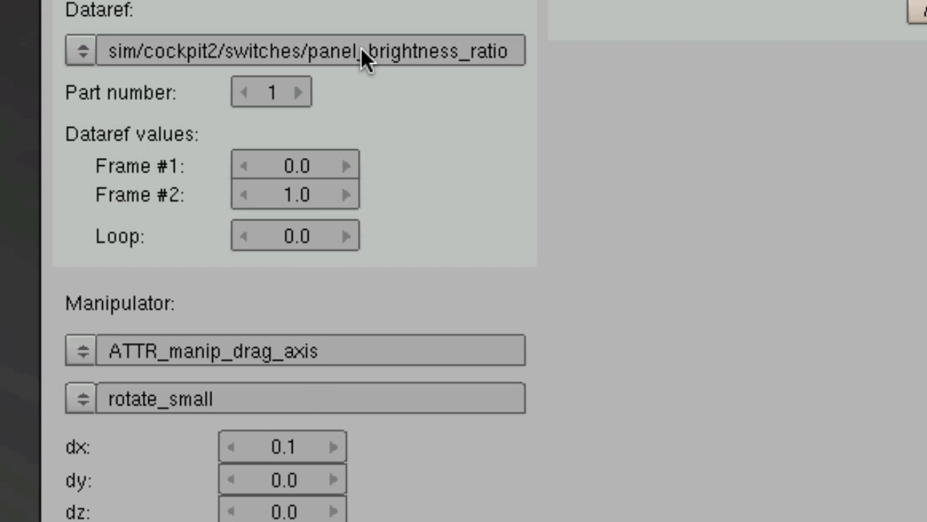
Step: Review the panel's animation dataref sim/cockpit2/switches/panel_brightness_ratio with frames 0.0 to 1.0
{"action": "scroll", "scroll_direction": "down", "scroll_amount": 3}
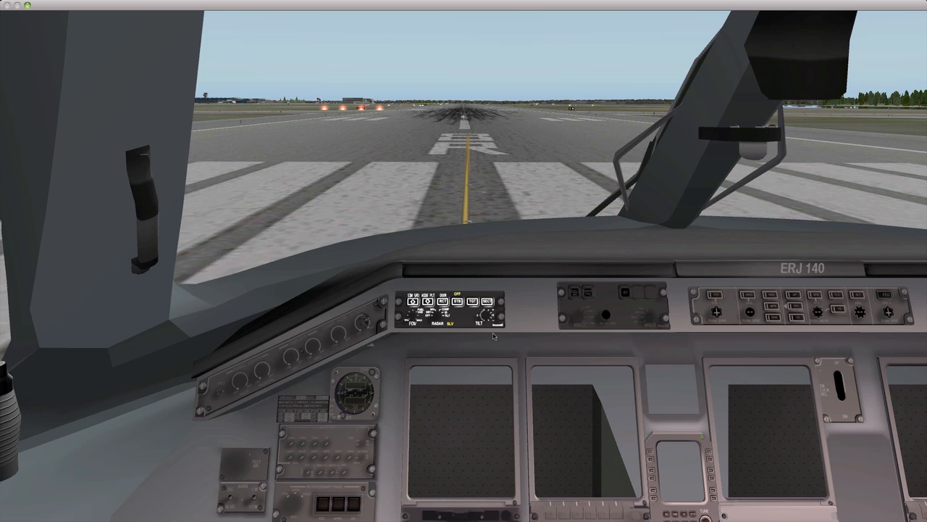
{"action": "mouse_move", "coordinate": [544, 287]}
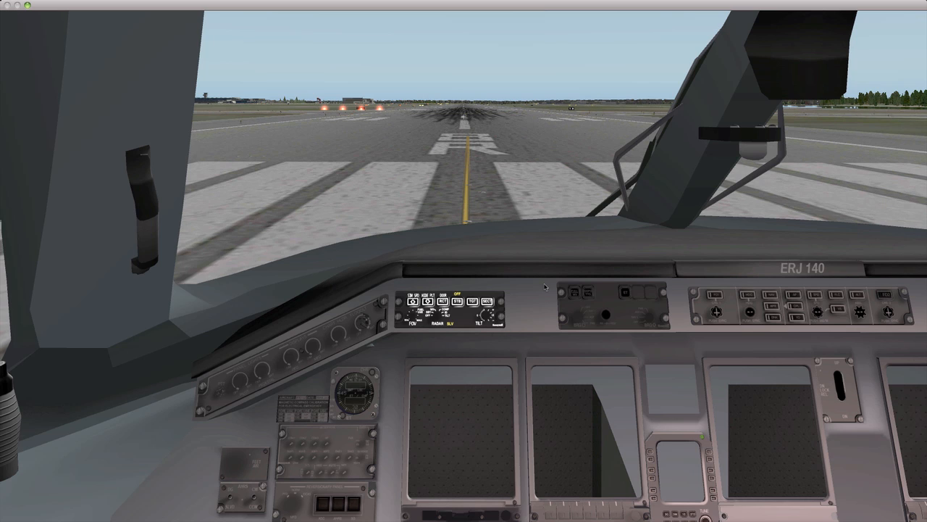
{"action": "mouse_move", "coordinate": [504, 354]}
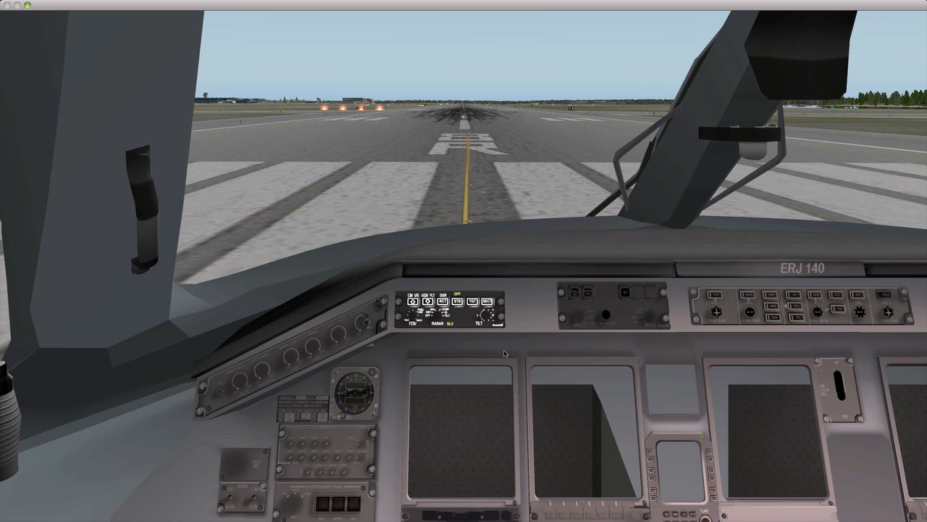
{"action": "mouse_move", "coordinate": [528, 342]}
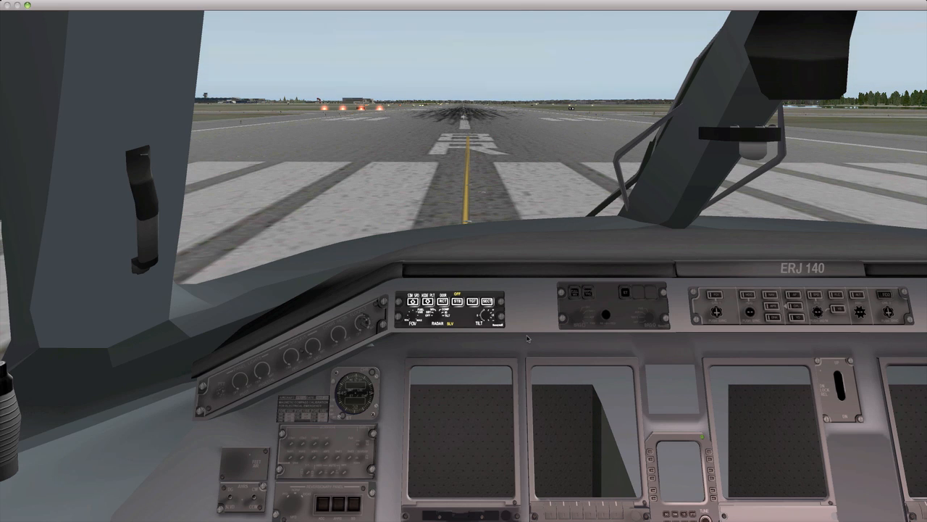
{"action": "mouse_move", "coordinate": [554, 320]}
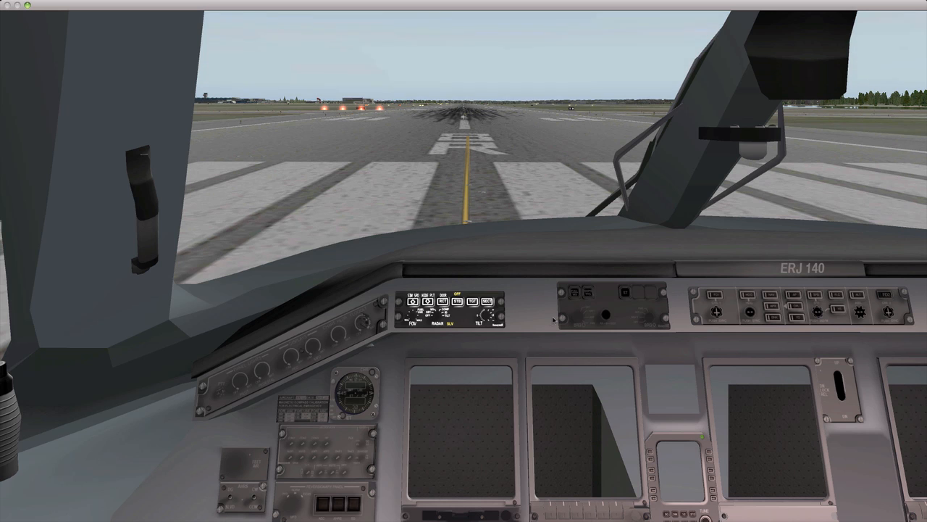
{"action": "mouse_move", "coordinate": [522, 325]}
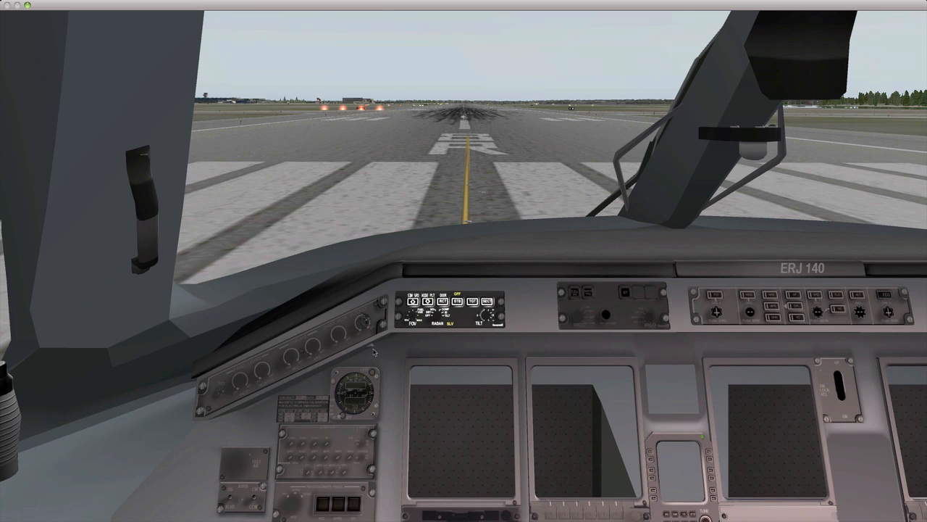
{"action": "mouse_move", "coordinate": [449, 327]}
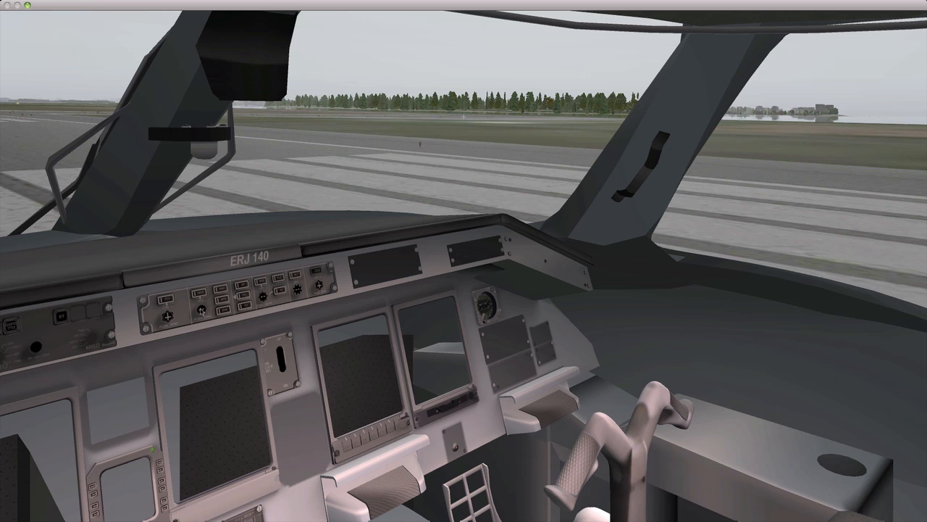
{"action": "mouse_move", "coordinate": [598, 332]}
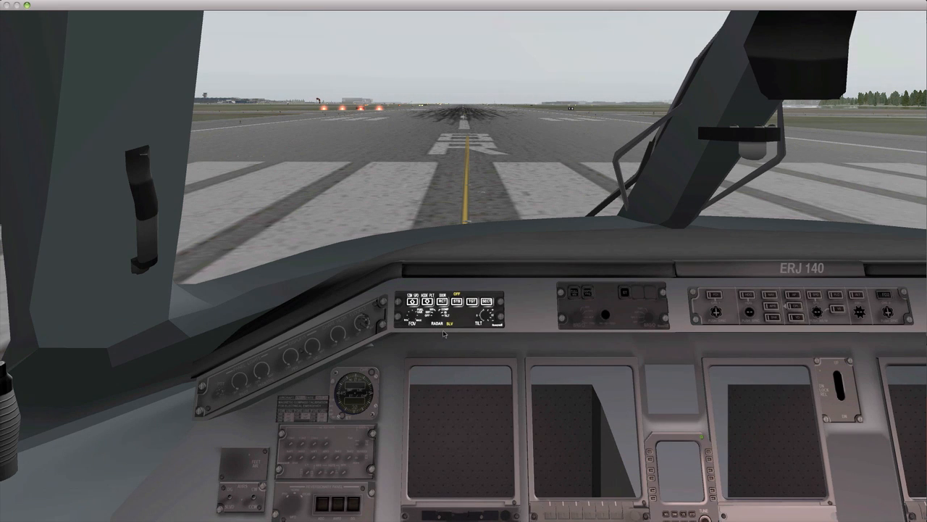
{"action": "mouse_move", "coordinate": [514, 375]}
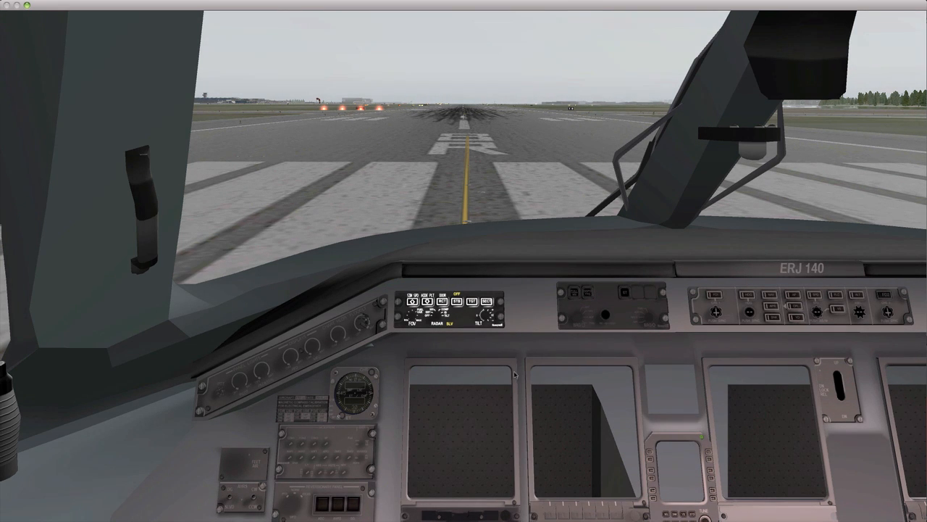